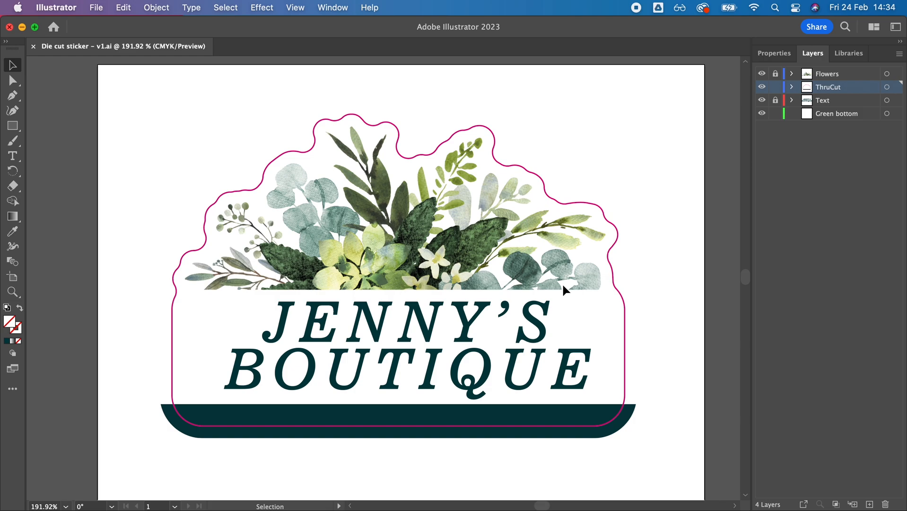
{"action": "mouse_move", "coordinate": [581, 484]}
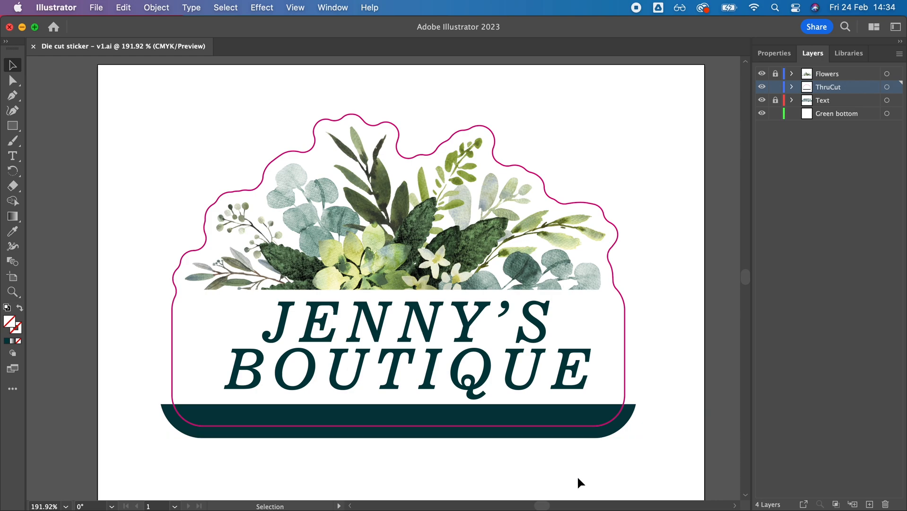
{"action": "mouse_move", "coordinate": [586, 467]}
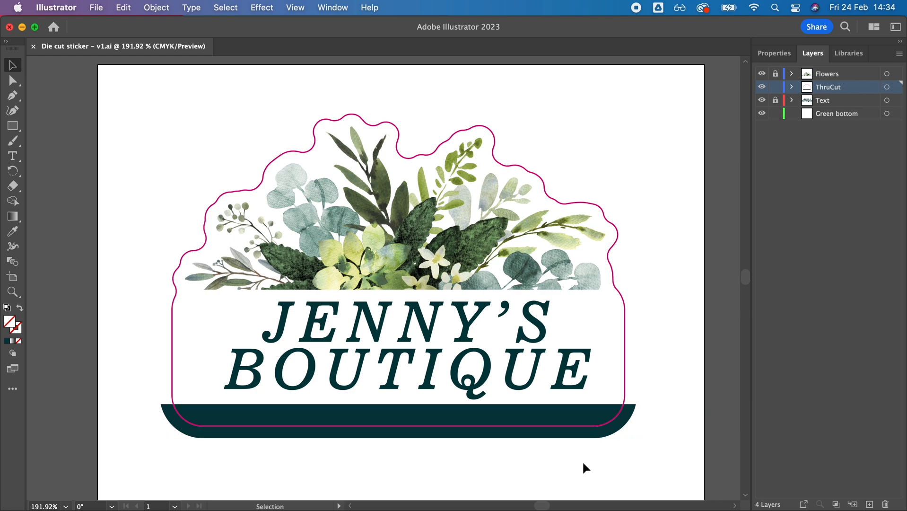
{"action": "mouse_move", "coordinate": [305, 258]}
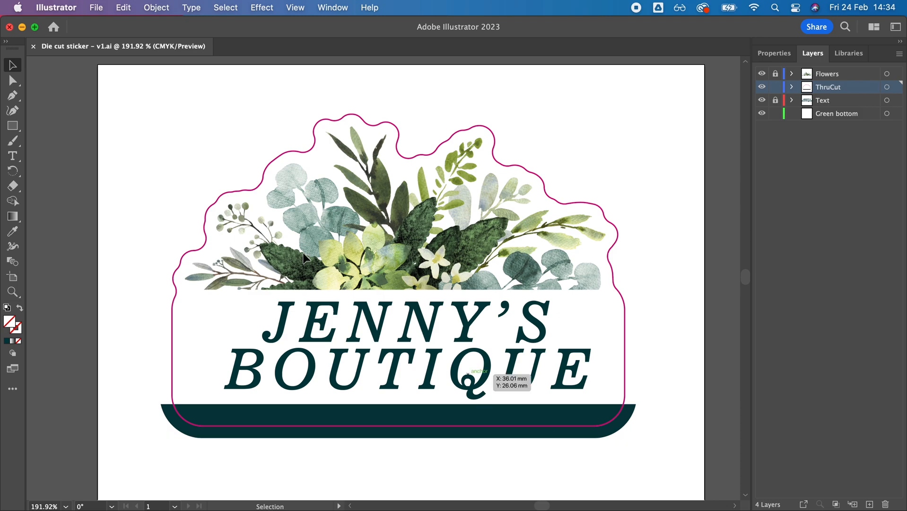
{"action": "mouse_move", "coordinate": [79, 78]}
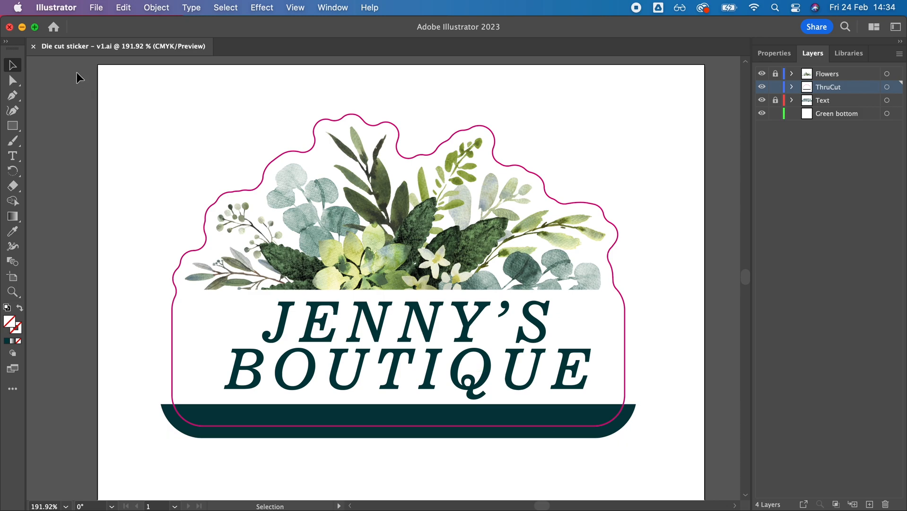
{"action": "mouse_move", "coordinate": [131, 95]}
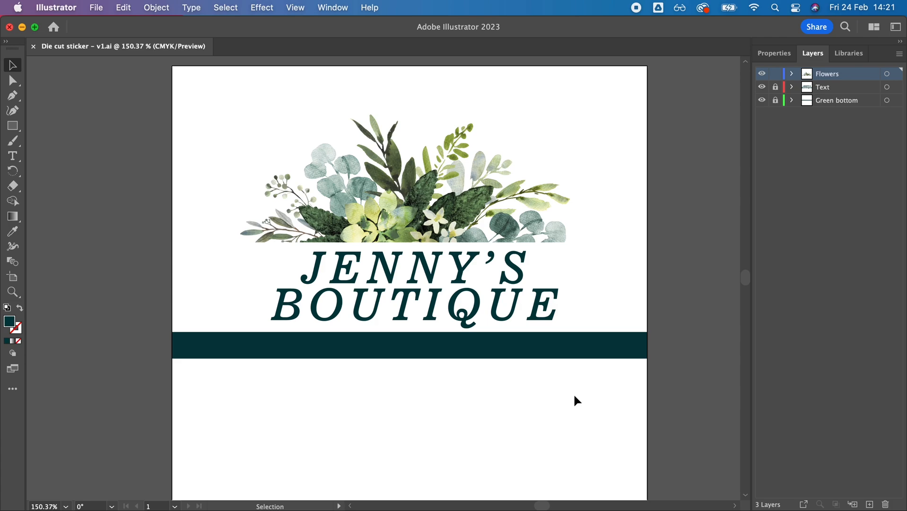
{"action": "mouse_move", "coordinate": [726, 183]}
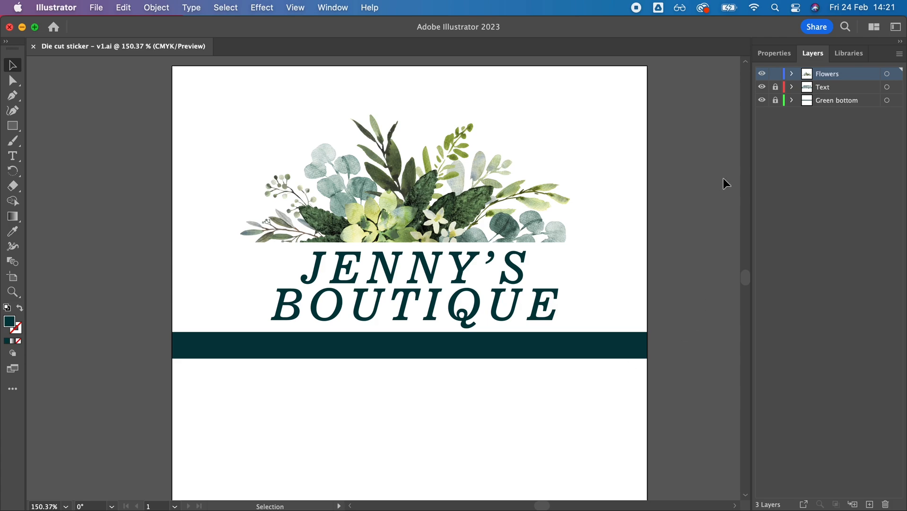
{"action": "mouse_move", "coordinate": [814, 82]}
{"action": "type", "text": "ThruCut"}
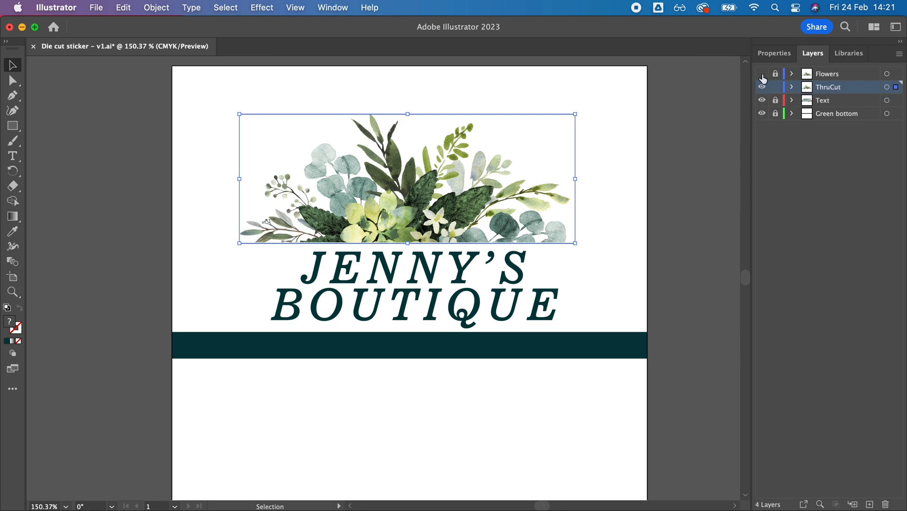
Step: Hide the original Flowers layer, trace the copy in black and white, and Unite it with the rounded panel
{"action": "left_click", "coordinate": [761, 74]}
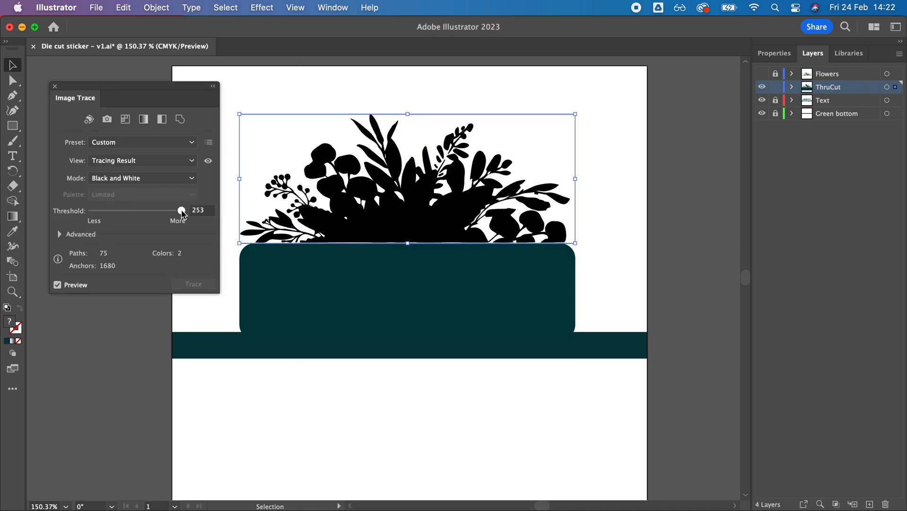
{"action": "left_click", "coordinate": [55, 86]}
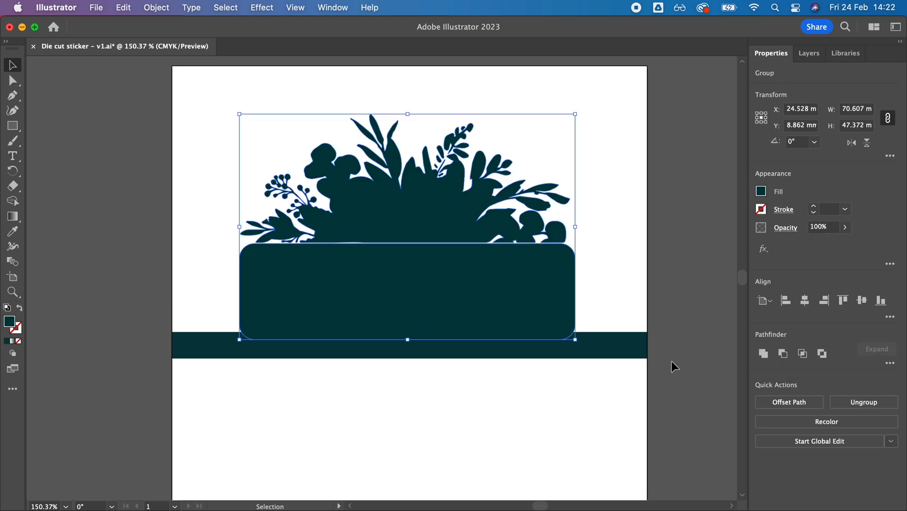
{"action": "left_click", "coordinate": [156, 8]}
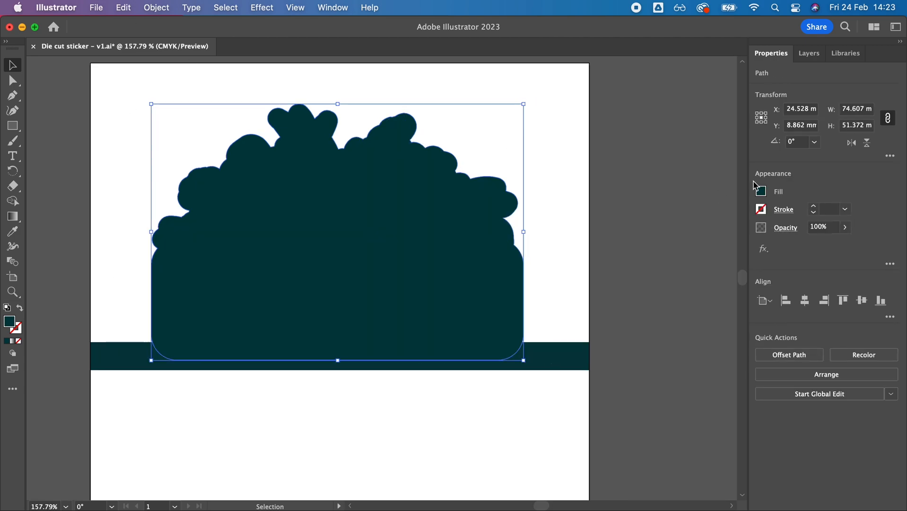
Step: Apply Offset Path at -2 mm with Round joins to produce the inward cut outline
{"action": "left_click", "coordinate": [808, 53]}
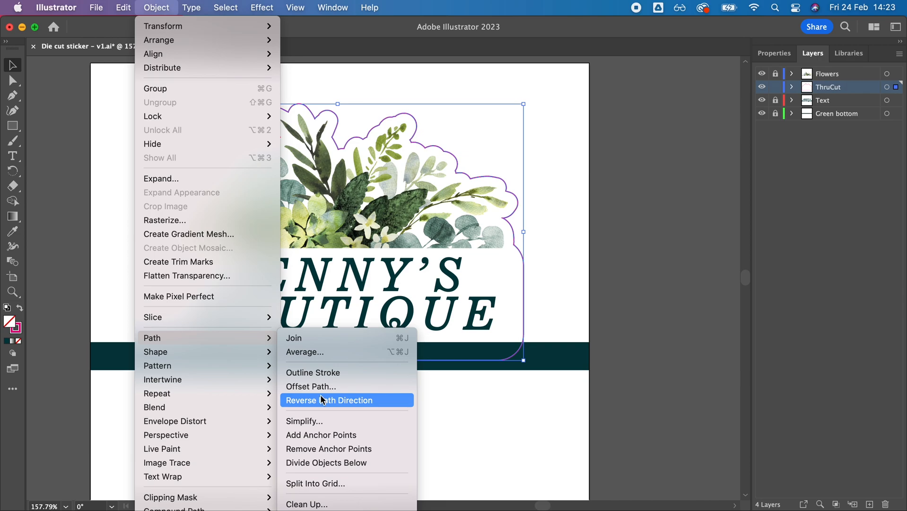
{"action": "left_click", "coordinate": [328, 400]}
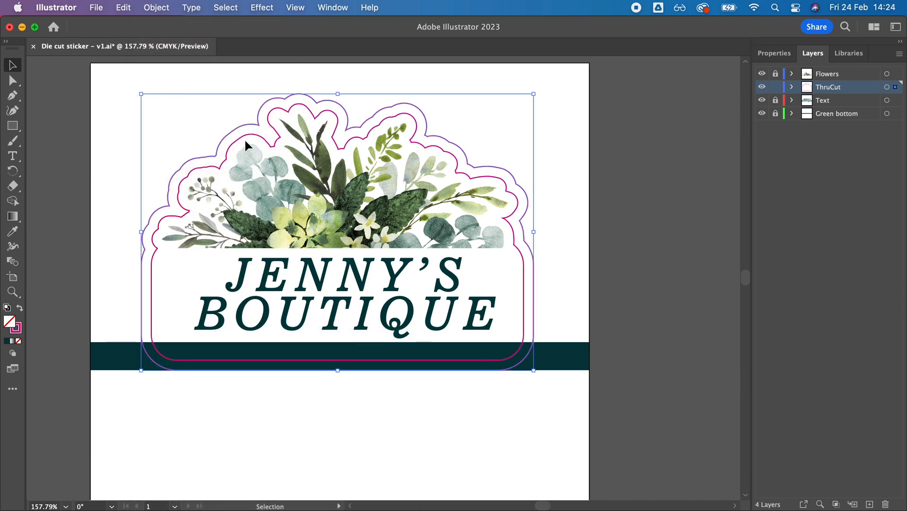
{"action": "left_click", "coordinate": [156, 8]}
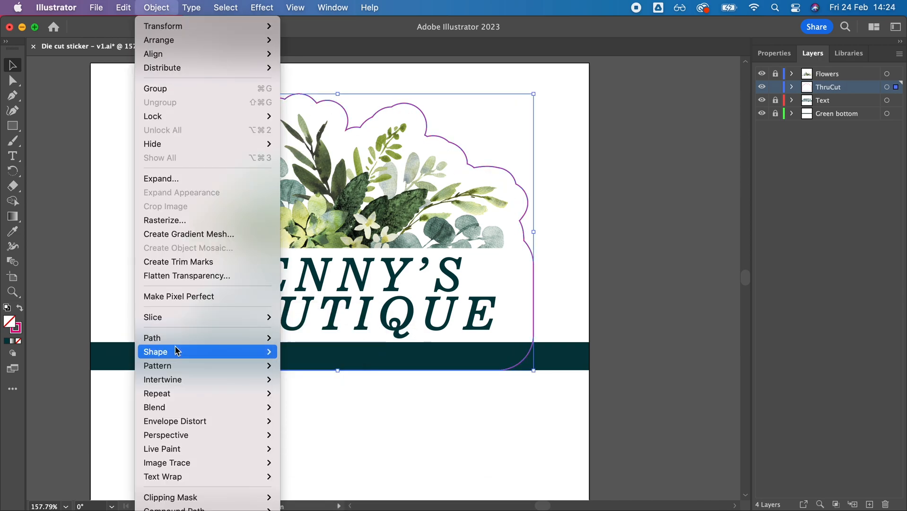
{"action": "left_click", "coordinate": [153, 338]}
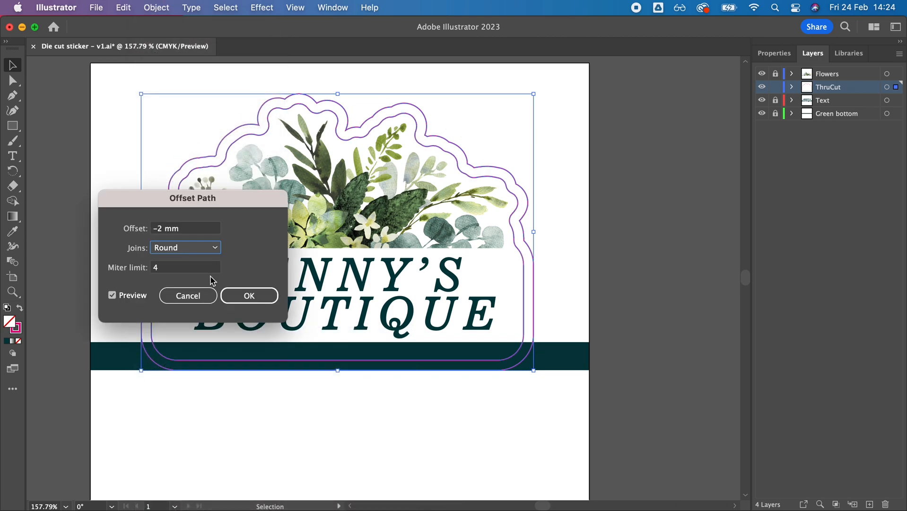
{"action": "left_click", "coordinate": [248, 295]}
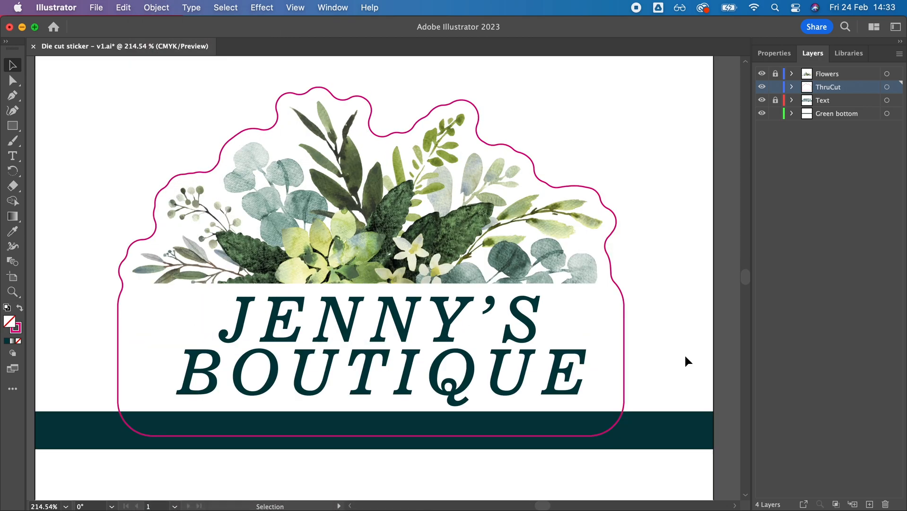
{"action": "mouse_move", "coordinate": [636, 365]}
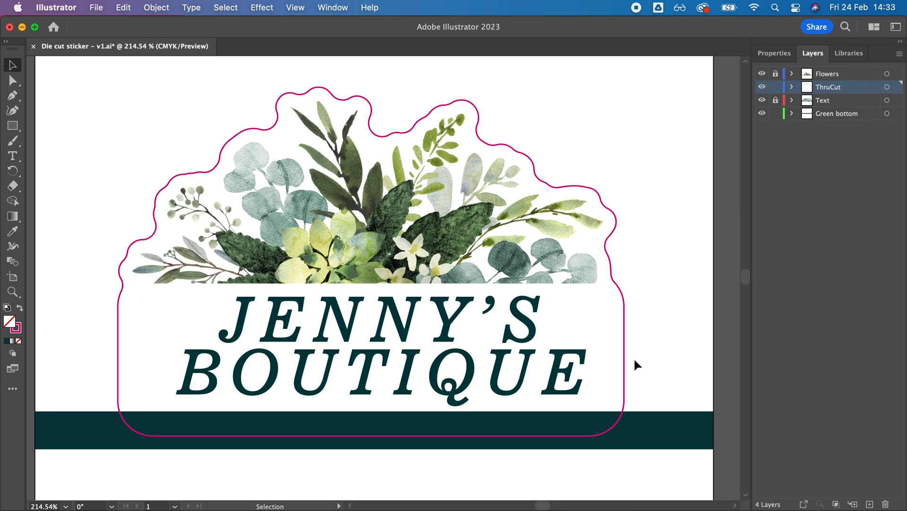
Step: Offset the magenta cut line outward and use it as a clipping mask on the green band for bleed
{"action": "left_click", "coordinate": [623, 359]}
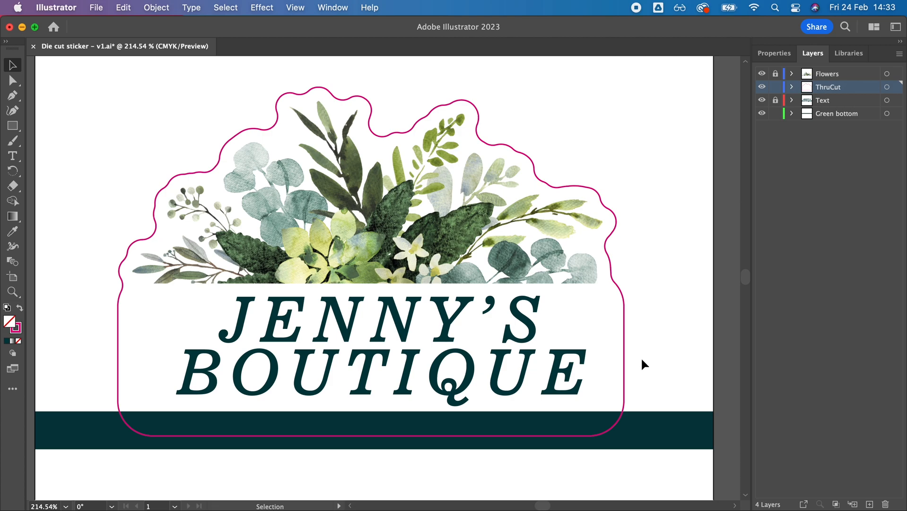
{"action": "left_click", "coordinate": [156, 8]}
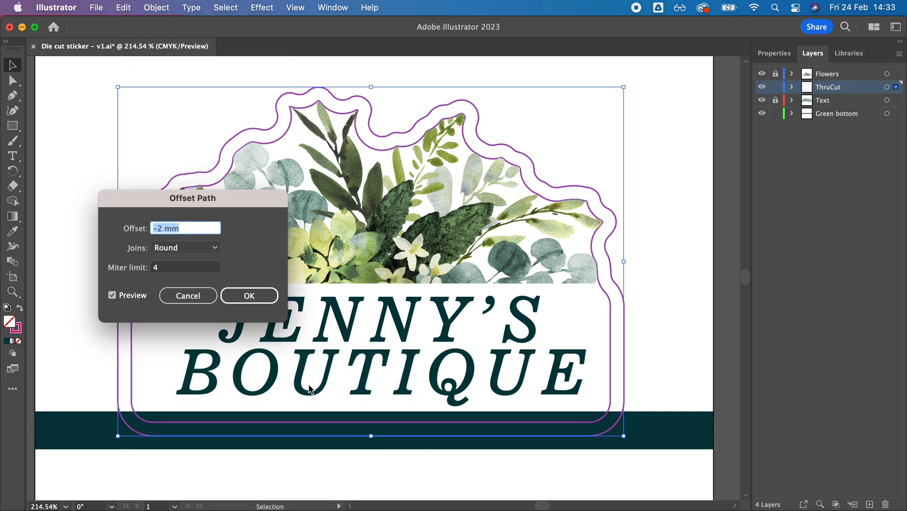
{"action": "left_click", "coordinate": [248, 295]}
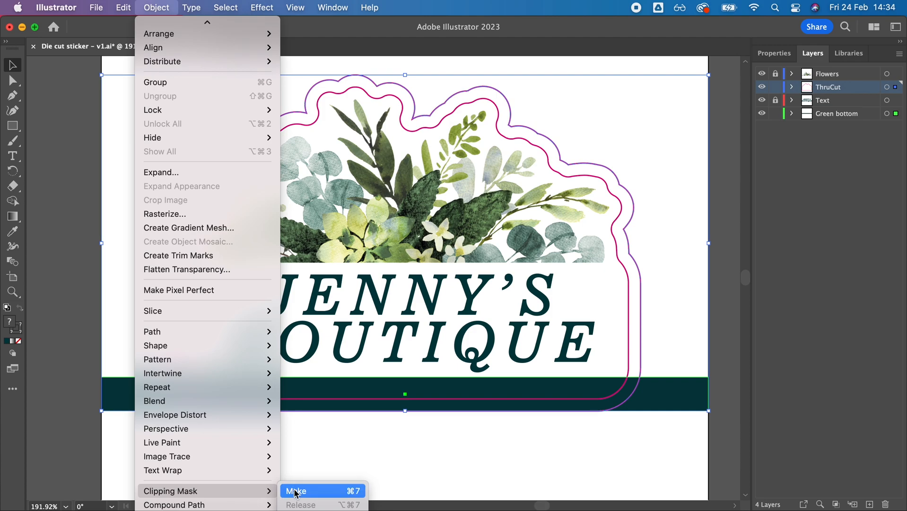
{"action": "left_click", "coordinate": [295, 491]}
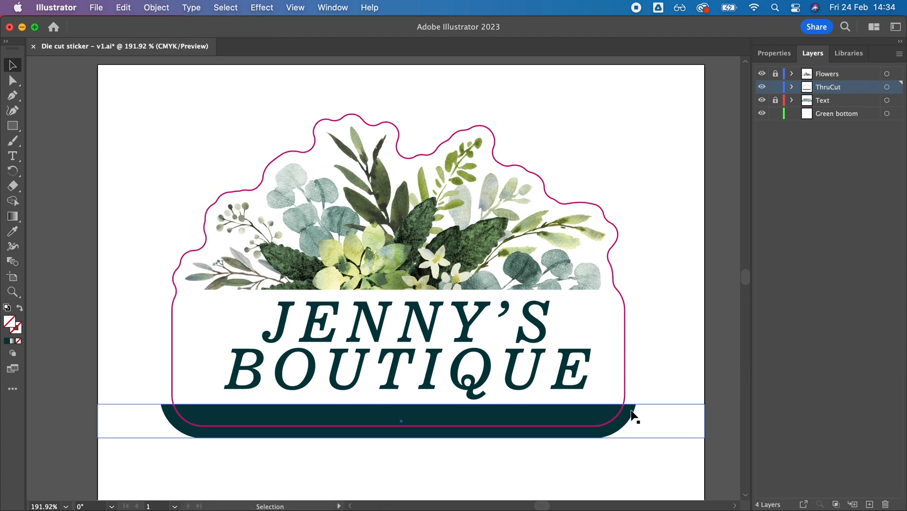
{"action": "left_click", "coordinate": [96, 8]}
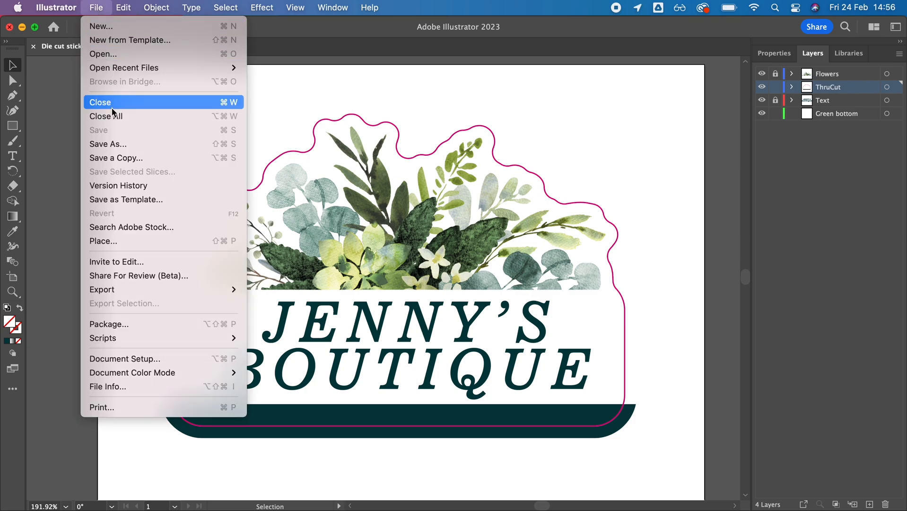
Step: Save the sticker as Adobe PDF, checking Marks and Bleeds uses the document bleed settings
{"action": "left_click", "coordinate": [108, 144]}
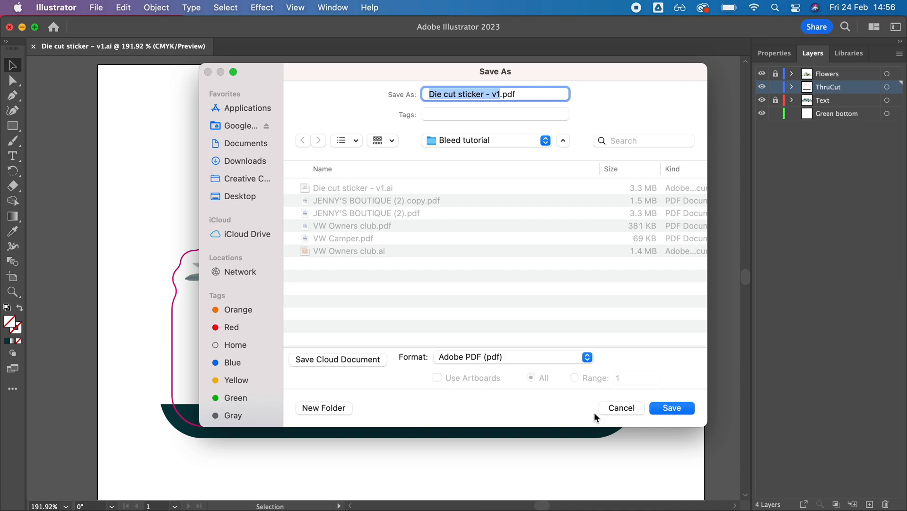
{"action": "left_click", "coordinate": [670, 408]}
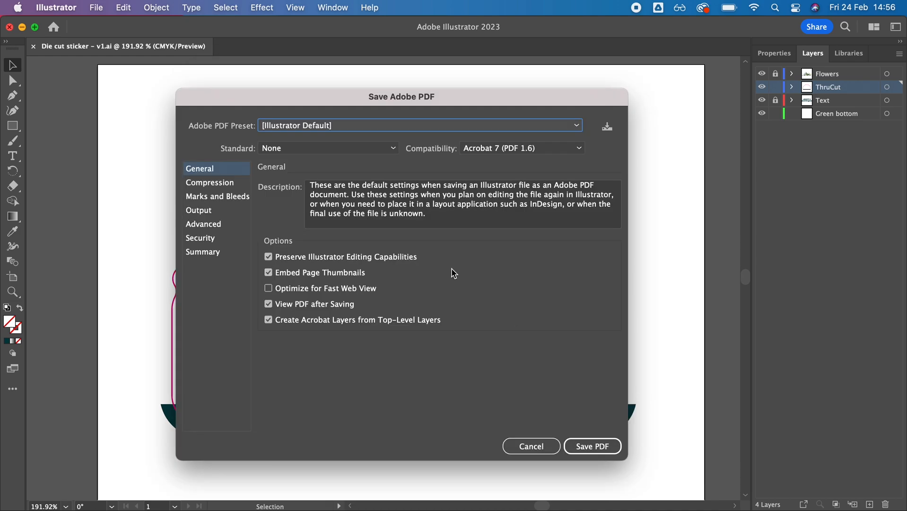
{"action": "left_click", "coordinate": [217, 196]}
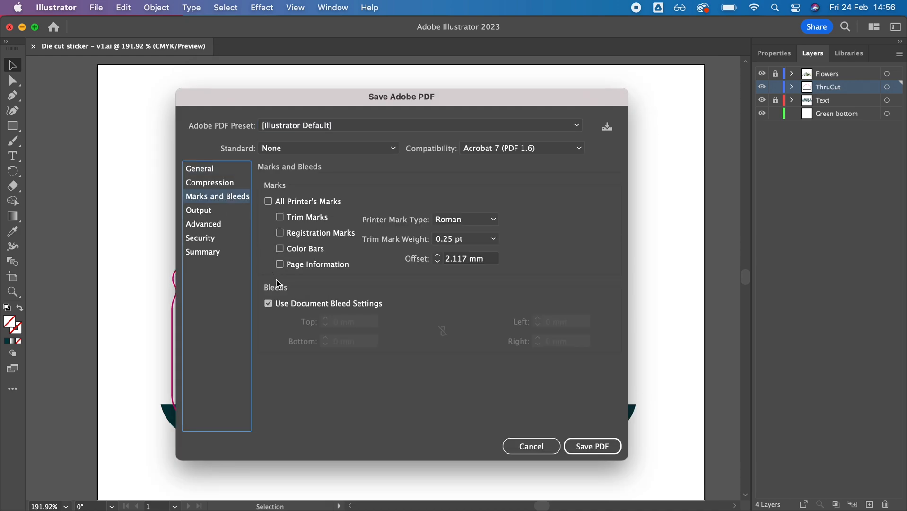
{"action": "mouse_move", "coordinate": [382, 319]}
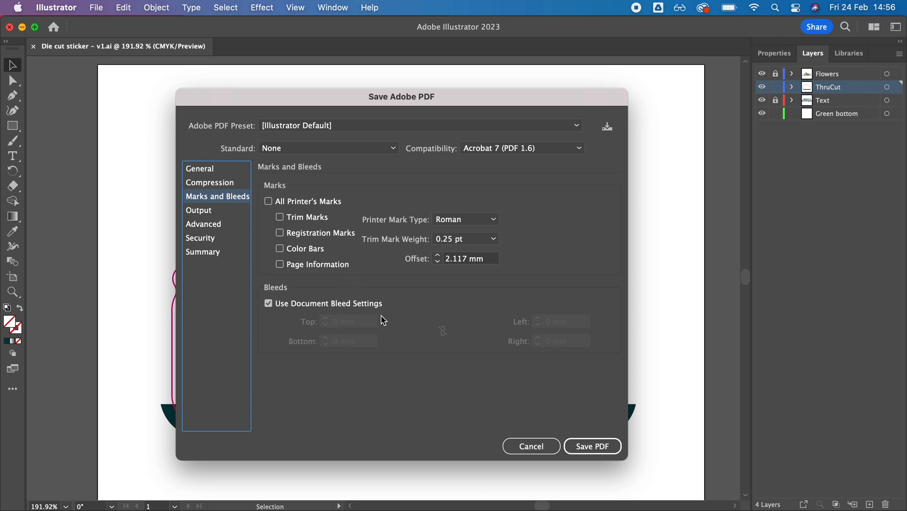
{"action": "left_click", "coordinate": [592, 447]}
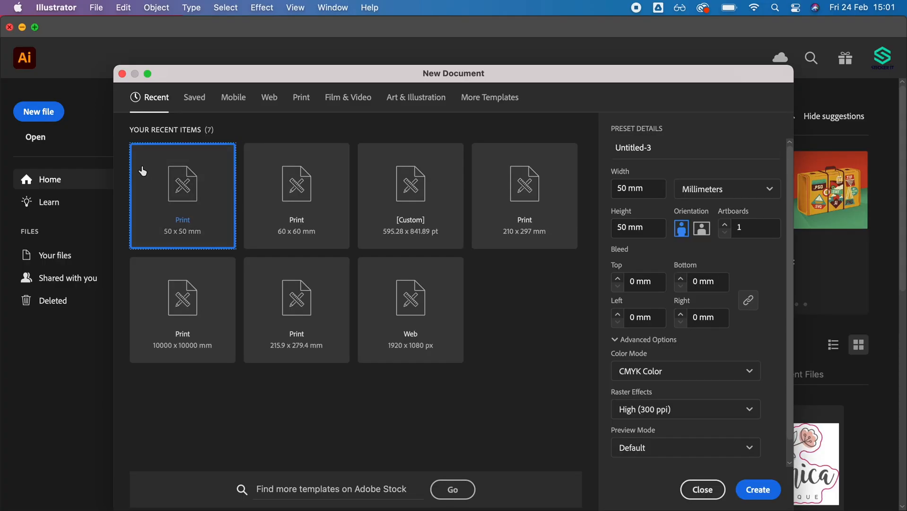
Step: Create a 100 × 100 mm Print document with a 2 mm bleed on all sides
{"action": "left_click", "coordinate": [299, 97]}
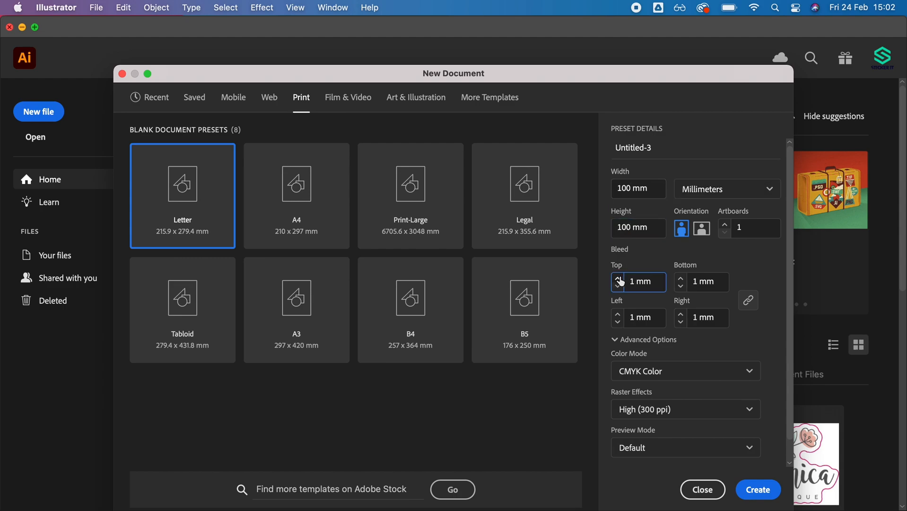
{"action": "left_click", "coordinate": [618, 278]}
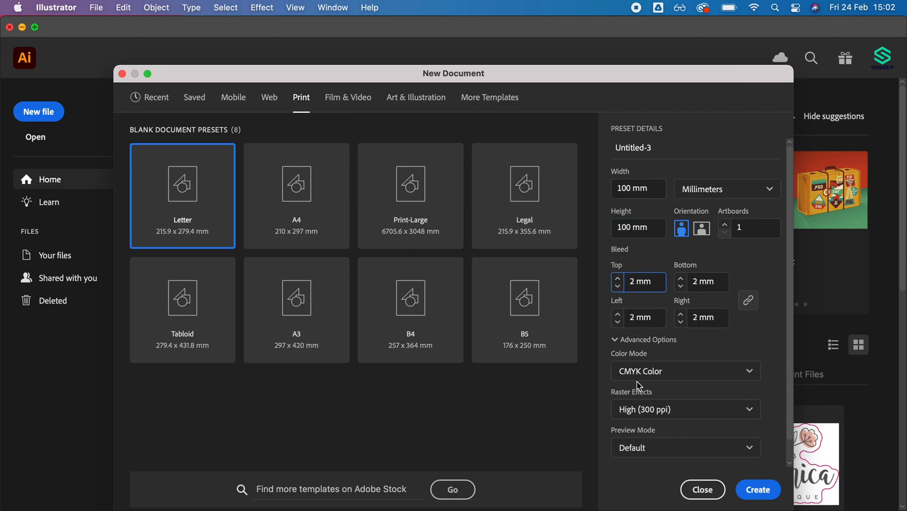
{"action": "left_click", "coordinate": [757, 489]}
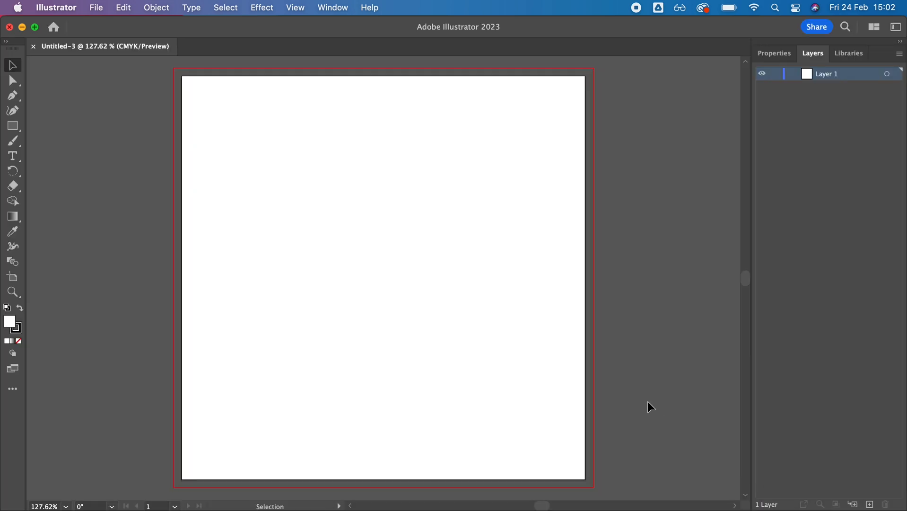
{"action": "mouse_move", "coordinate": [632, 324]}
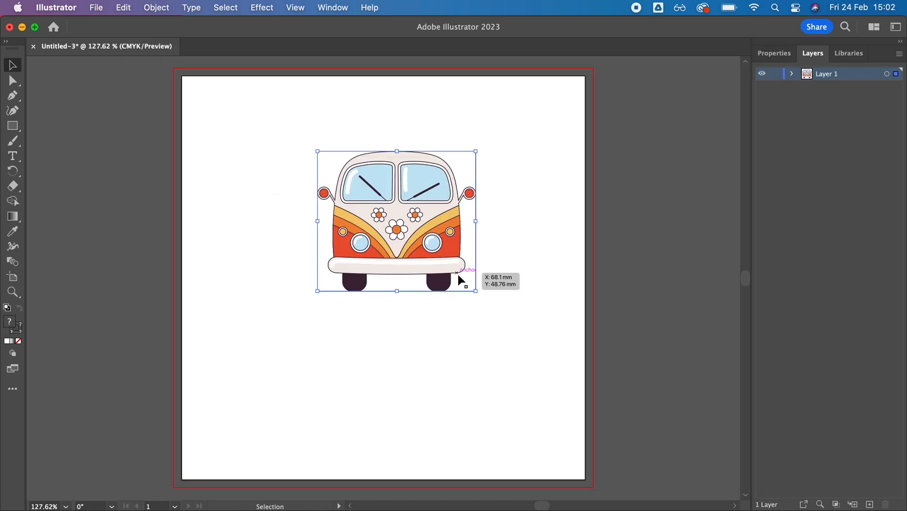
Step: Add the 'VW Owners Club est. 1967' text and send a beige rectangle behind the van artwork
{"action": "type", "text": "VW Ow"}
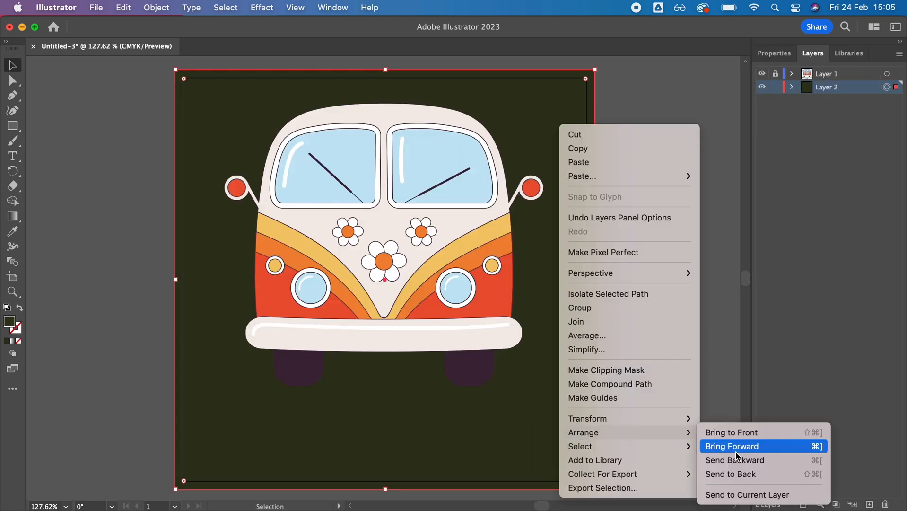
{"action": "left_click", "coordinate": [731, 446]}
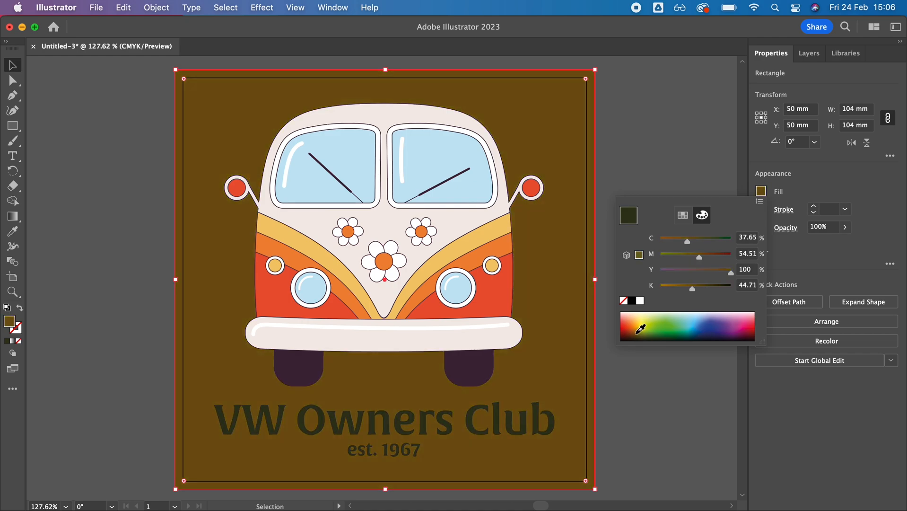
{"action": "left_click", "coordinate": [95, 8]}
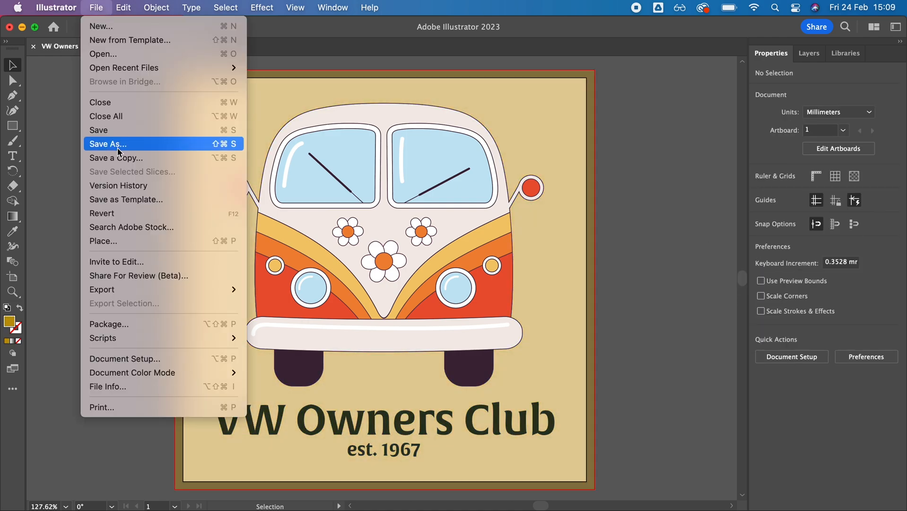
Step: Save as 'VW Owners club - v2.pdf' in Adobe PDF format with Trim Marks enabled
{"action": "left_click", "coordinate": [108, 144]}
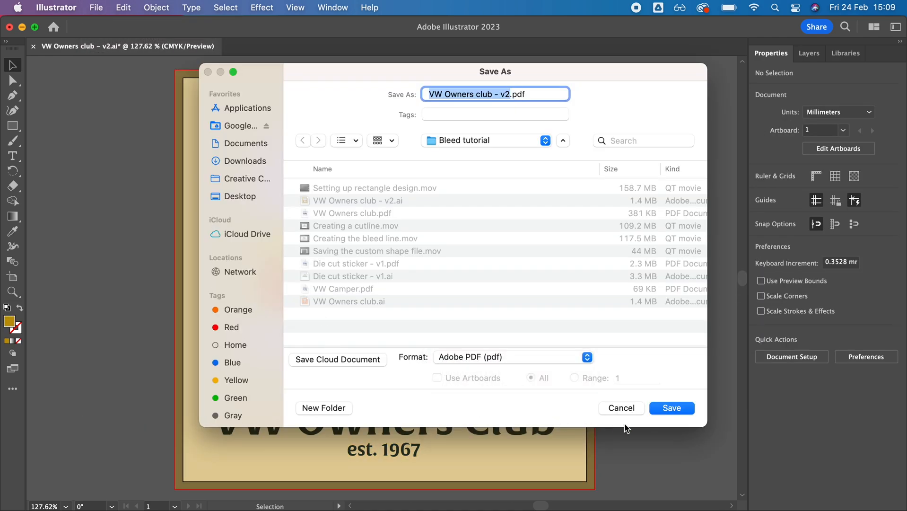
{"action": "left_click", "coordinate": [670, 407]}
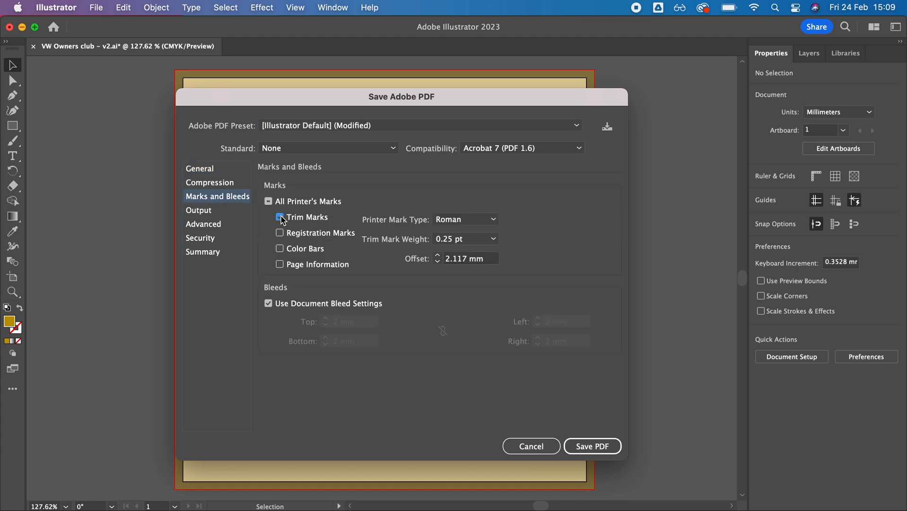
{"action": "left_click", "coordinate": [592, 446]}
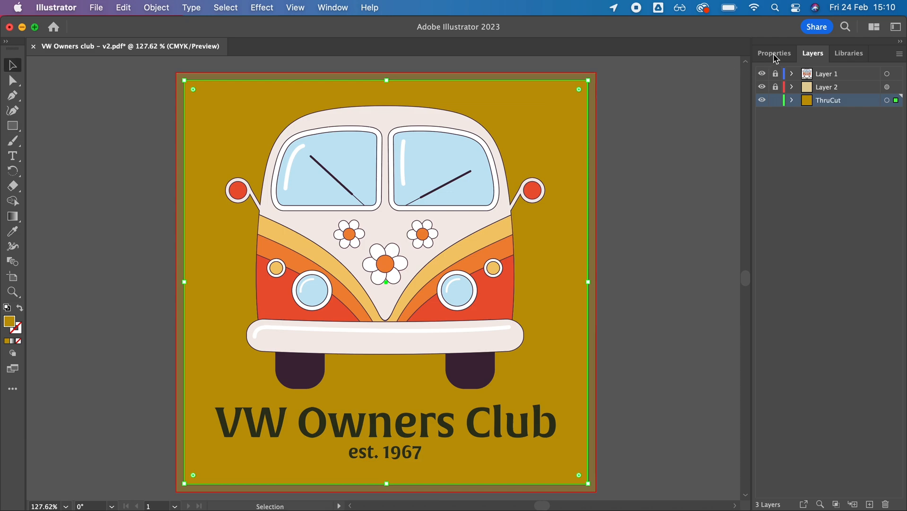
Step: Set the ThruCut rectangle to no fill with a 0.5 pt stroke so the design shows through
{"action": "left_click", "coordinate": [774, 53]}
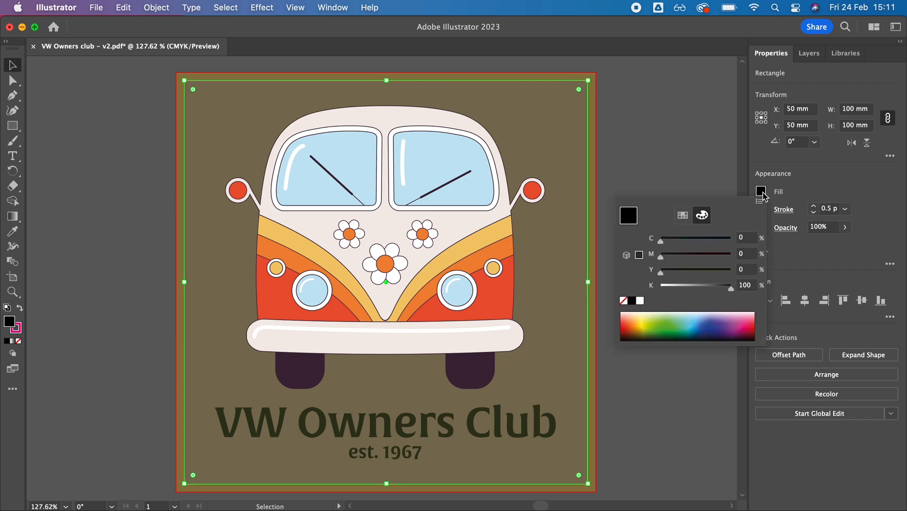
{"action": "left_click", "coordinate": [761, 190]}
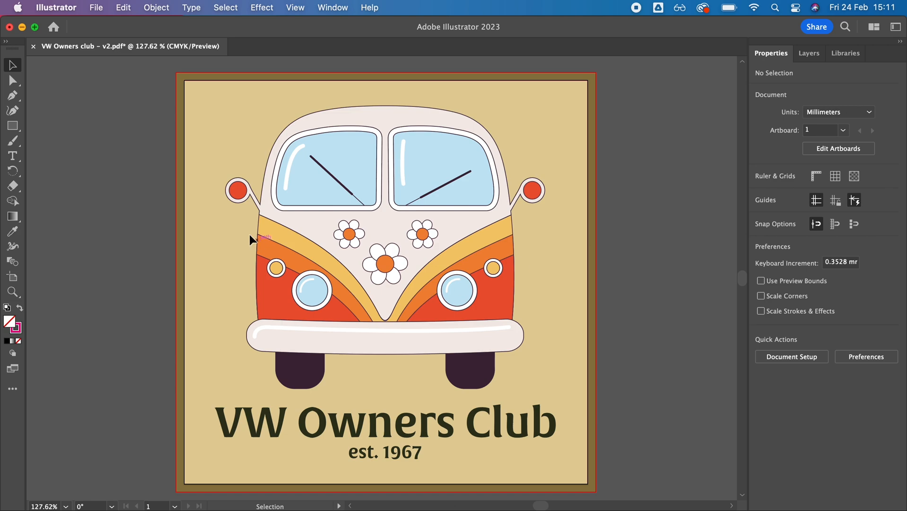
{"action": "left_click", "coordinate": [96, 7]}
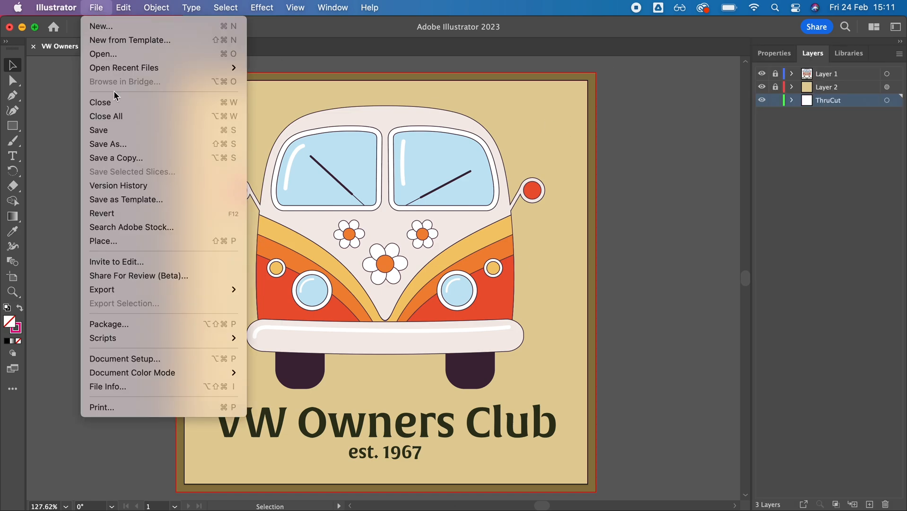
Step: Export 'VW Owners club - v3.pdf' with printer's marks off and the document bleed kept
{"action": "left_click", "coordinate": [108, 144]}
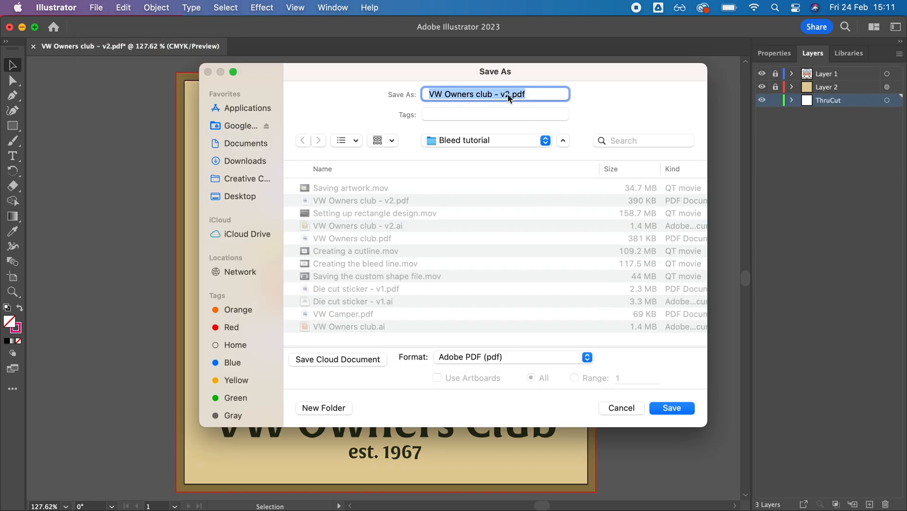
{"action": "left_click", "coordinate": [670, 407]}
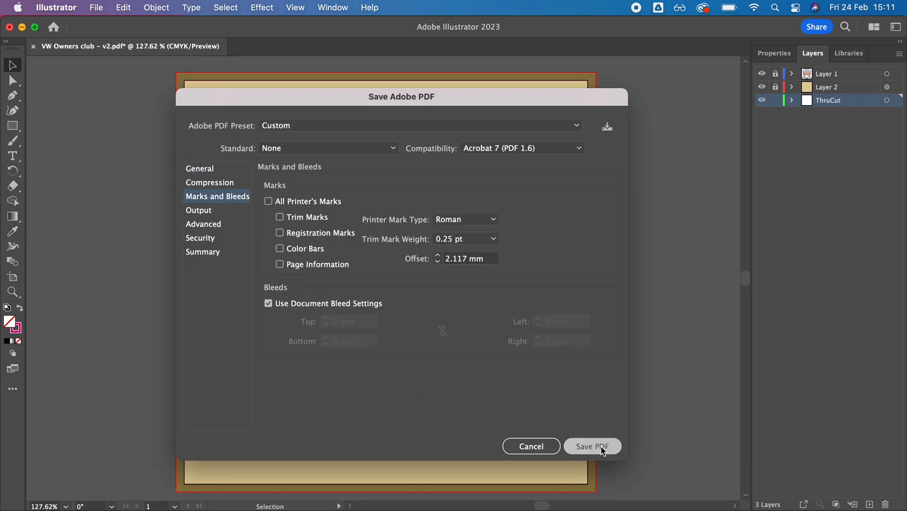
{"action": "left_click", "coordinate": [591, 447]}
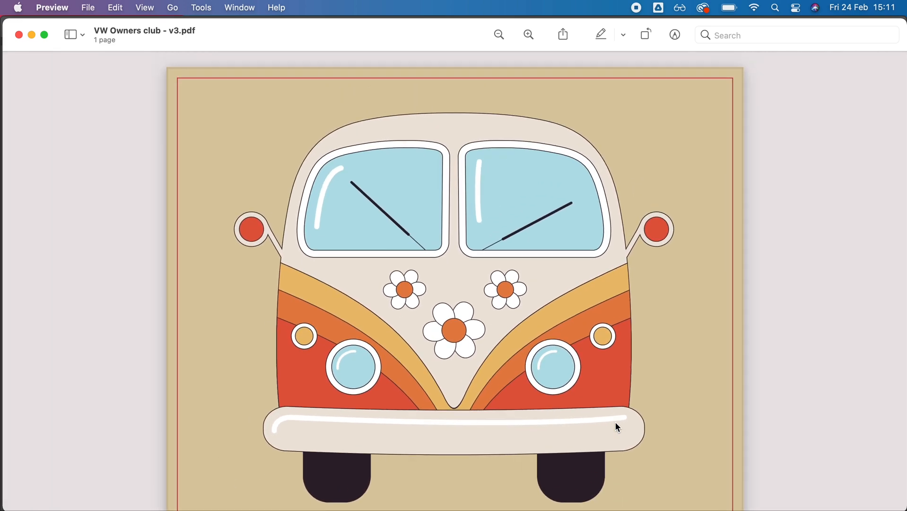
Step: Zoom out then slightly back in so the whole page with its bleed border fits the window
{"action": "left_click", "coordinate": [499, 34]}
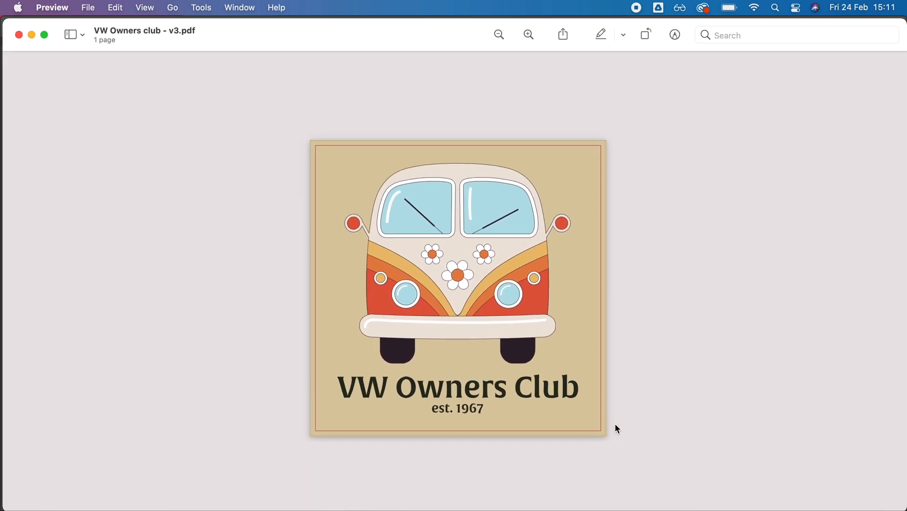
{"action": "left_click", "coordinate": [528, 35]}
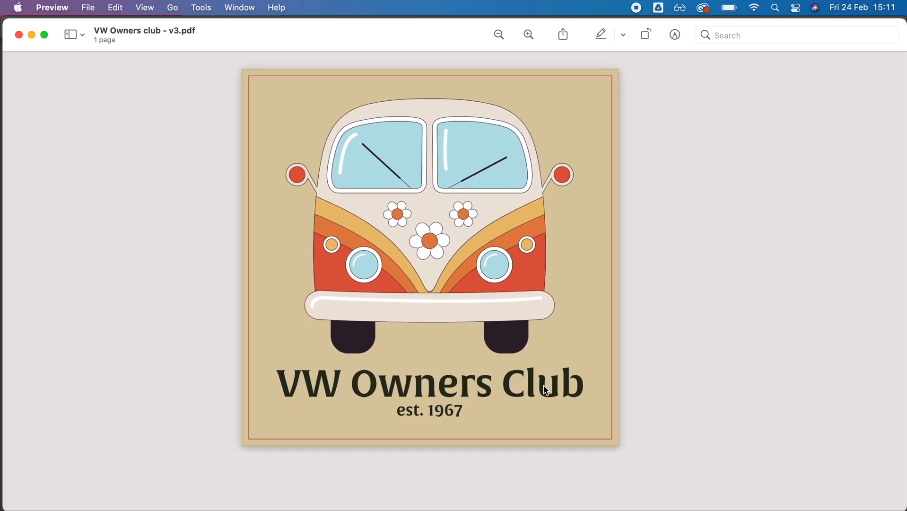
{"action": "left_click", "coordinate": [527, 35]}
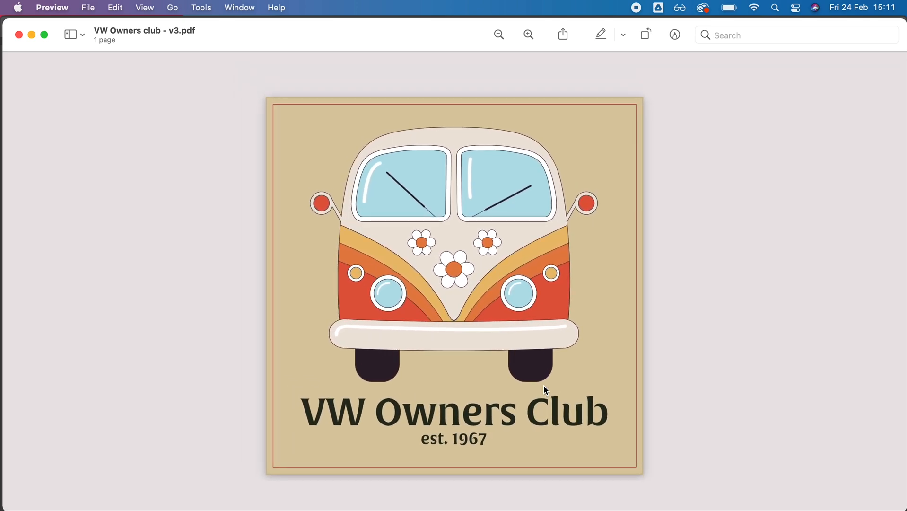